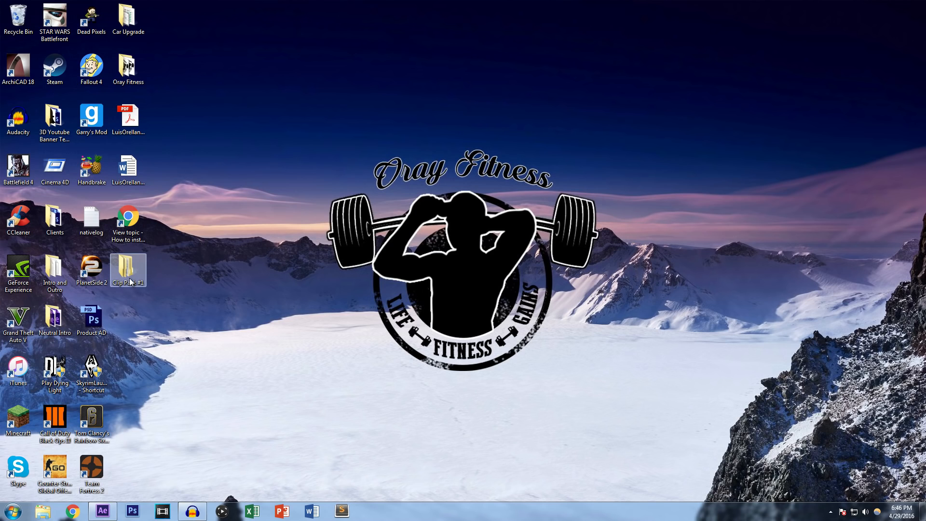
{"action": "mouse_move", "coordinate": [127, 271]}
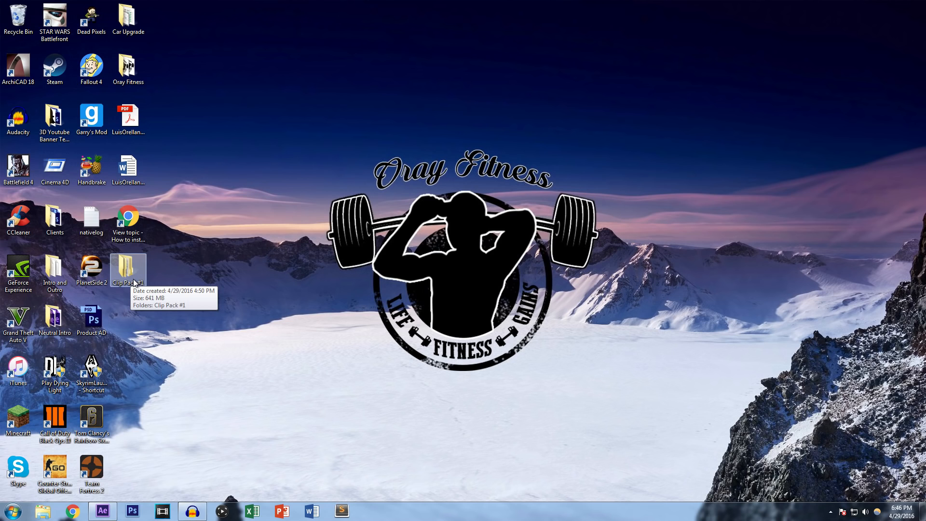
Step: Open the inner Clip Pack #1 folder to browse the game clips
{"action": "double_click", "coordinate": [128, 269]}
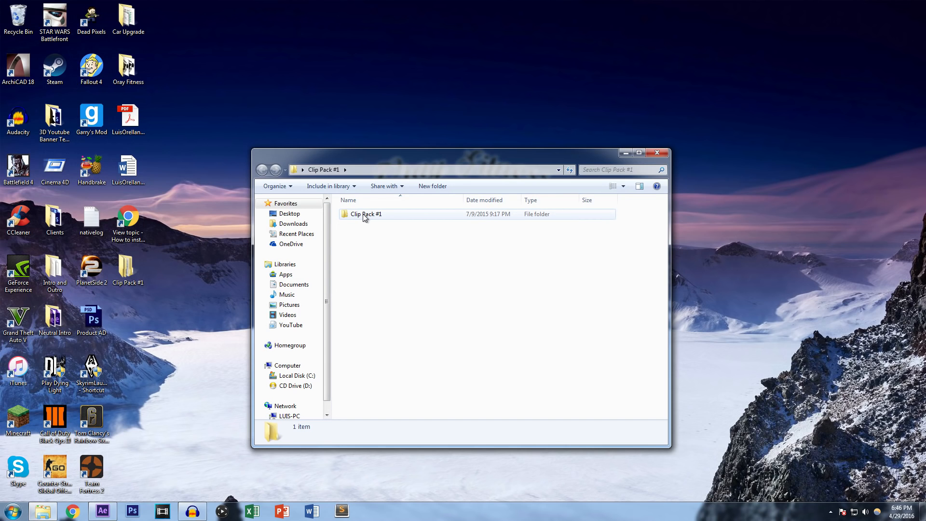
{"action": "double_click", "coordinate": [366, 213]}
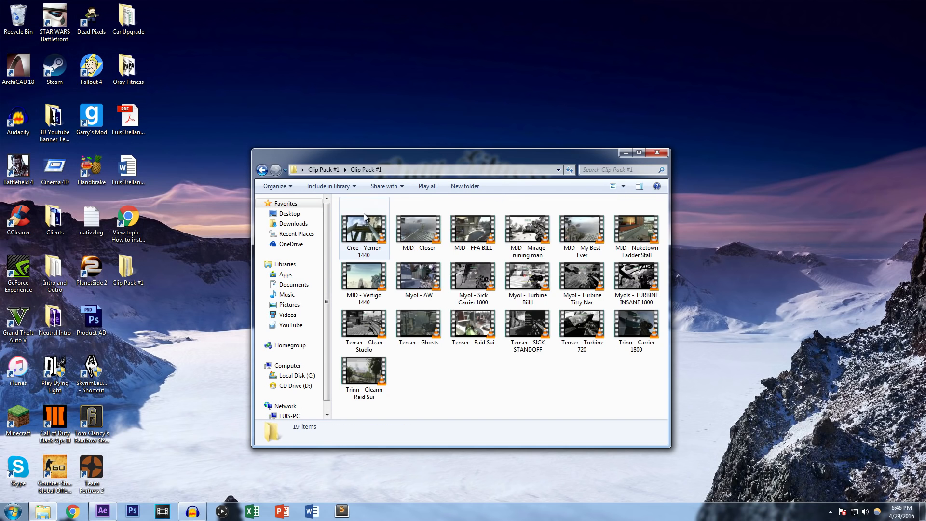
{"action": "left_click", "coordinate": [363, 378]}
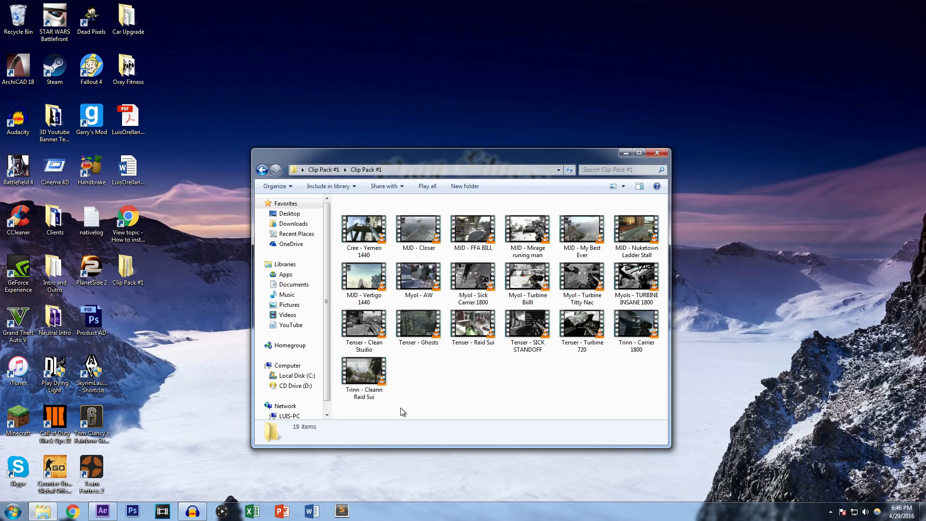
{"action": "mouse_move", "coordinate": [413, 161]}
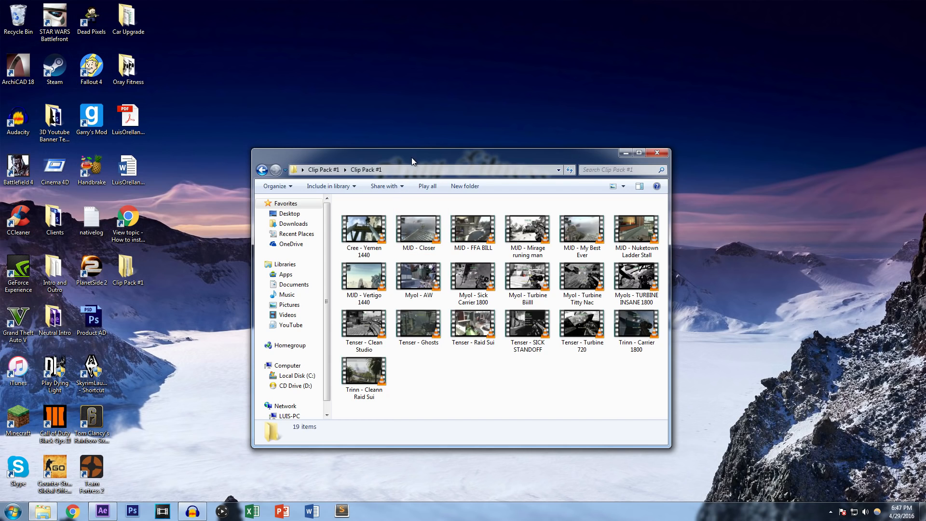
{"action": "left_click", "coordinate": [363, 231]}
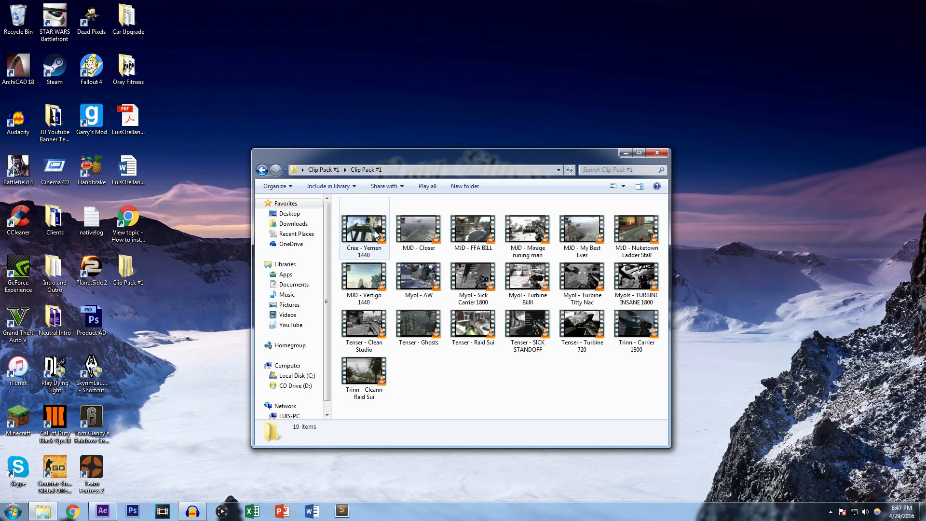
{"action": "left_click", "coordinate": [364, 231]}
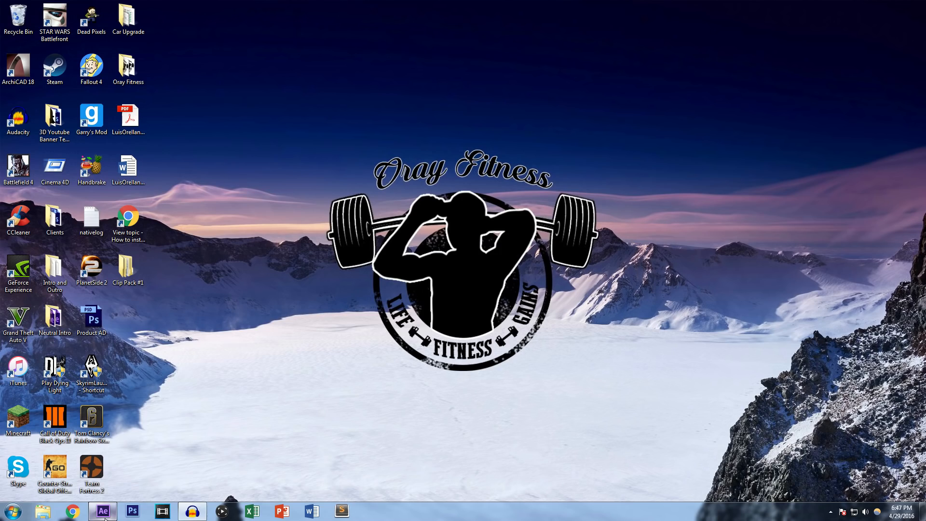
Step: Create a 1280×720, 59.94 fps composition in After Effects and begin importing footage
{"action": "left_click", "coordinate": [7, 15]}
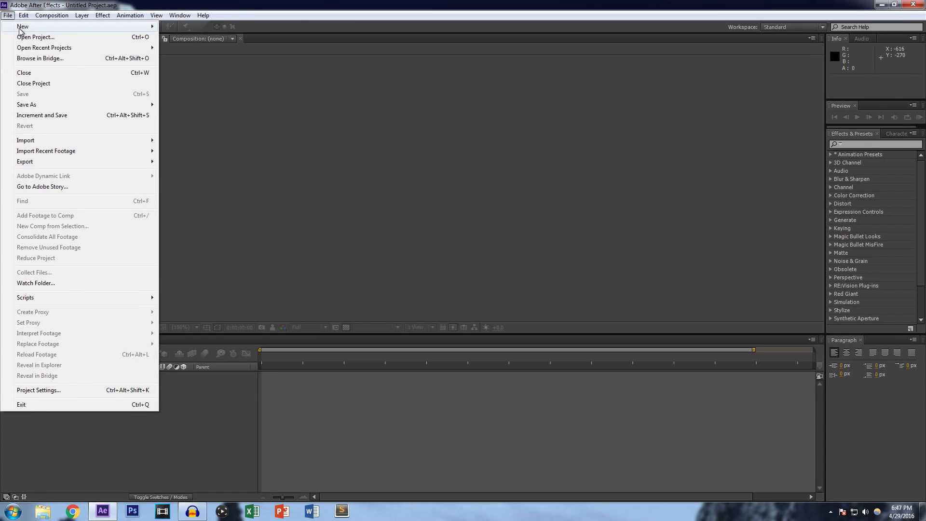
{"action": "left_click", "coordinate": [269, 149]}
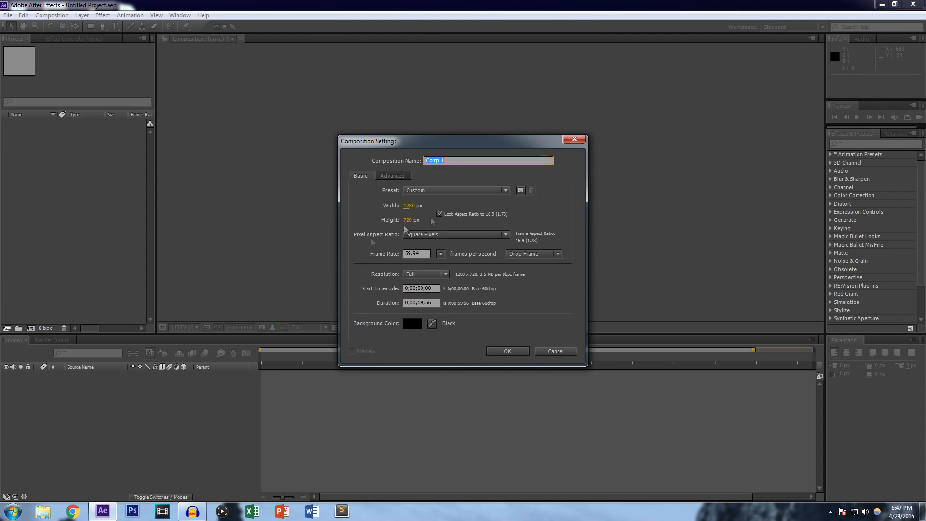
{"action": "left_click", "coordinate": [507, 351]}
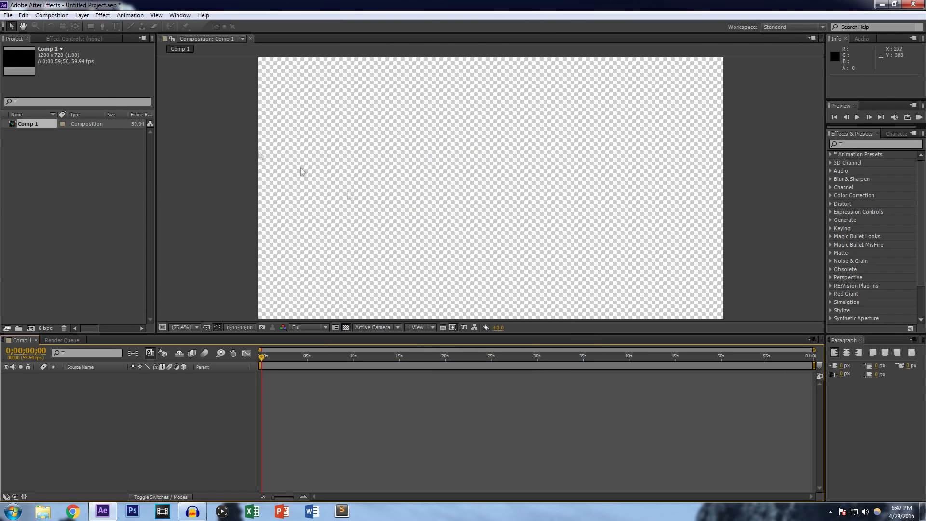
{"action": "left_click", "coordinate": [51, 15]}
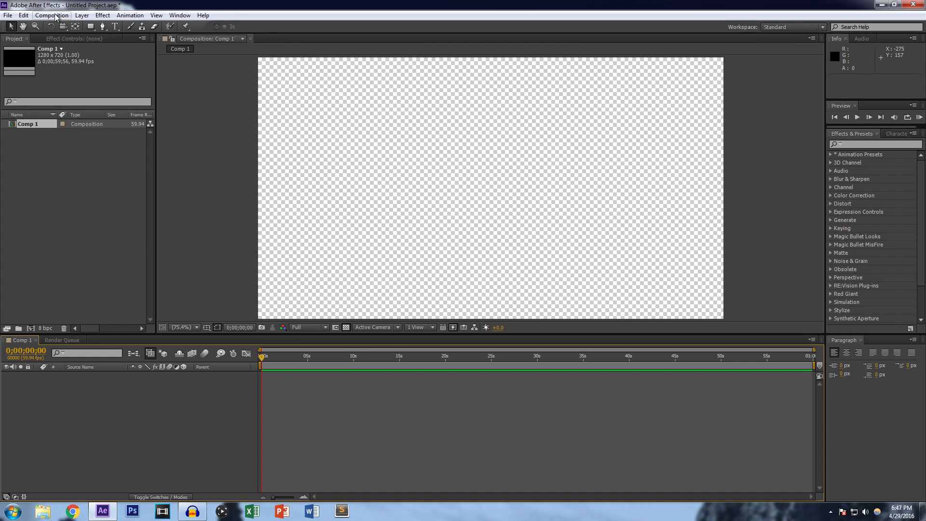
{"action": "left_click", "coordinate": [52, 15]}
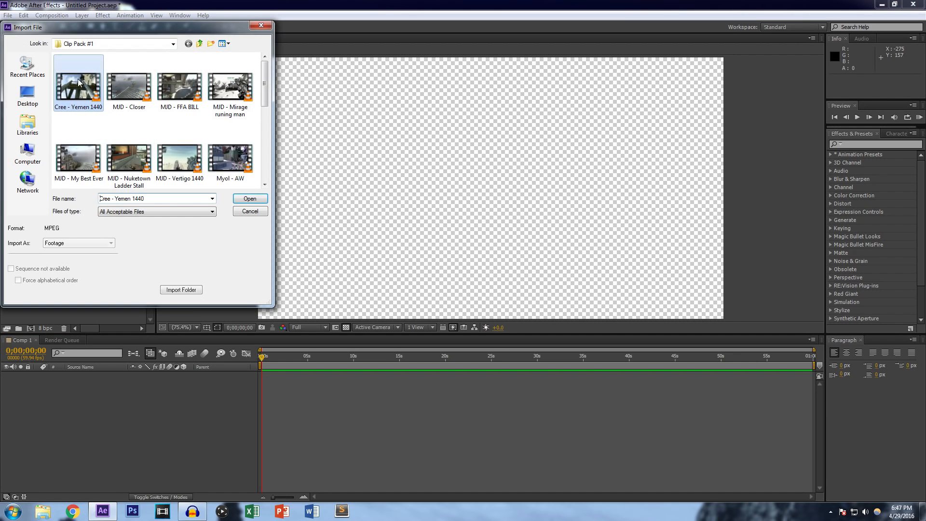
Step: Import the Cree - Yemen 1440 clip and set the preview resolution to Half
{"action": "left_click", "coordinate": [250, 198]}
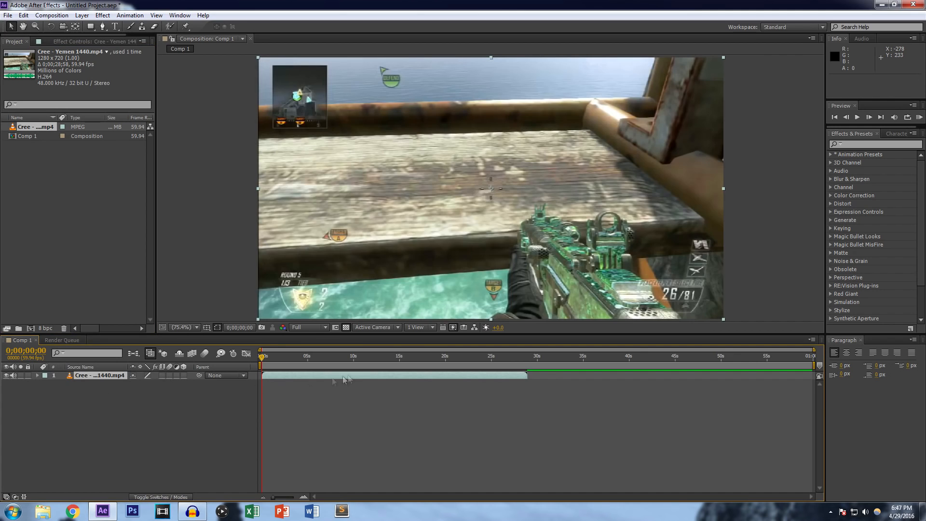
{"action": "left_click", "coordinate": [269, 355]}
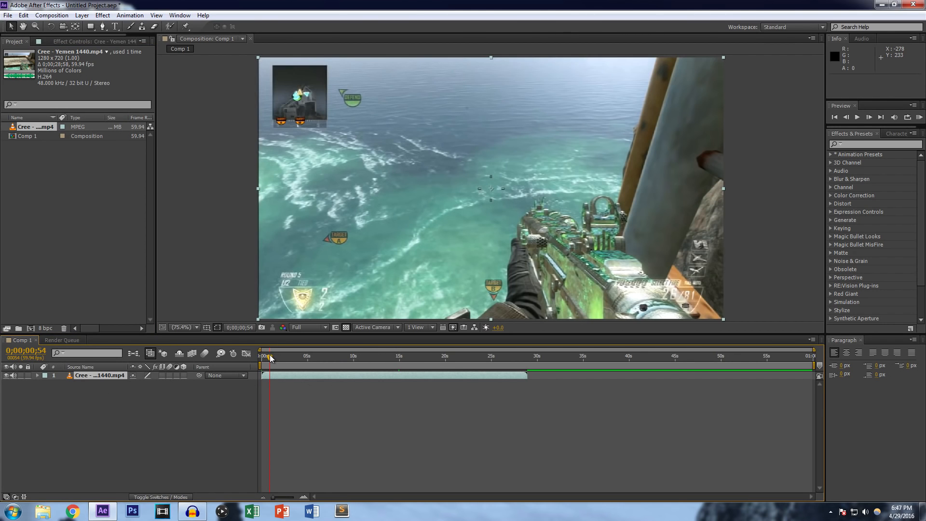
{"action": "left_click", "coordinate": [303, 327]}
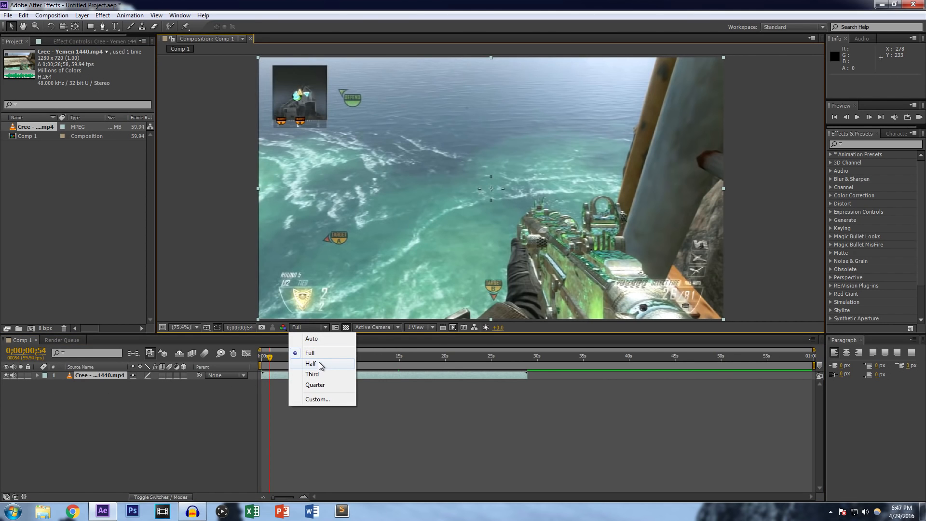
{"action": "left_click", "coordinate": [309, 363]}
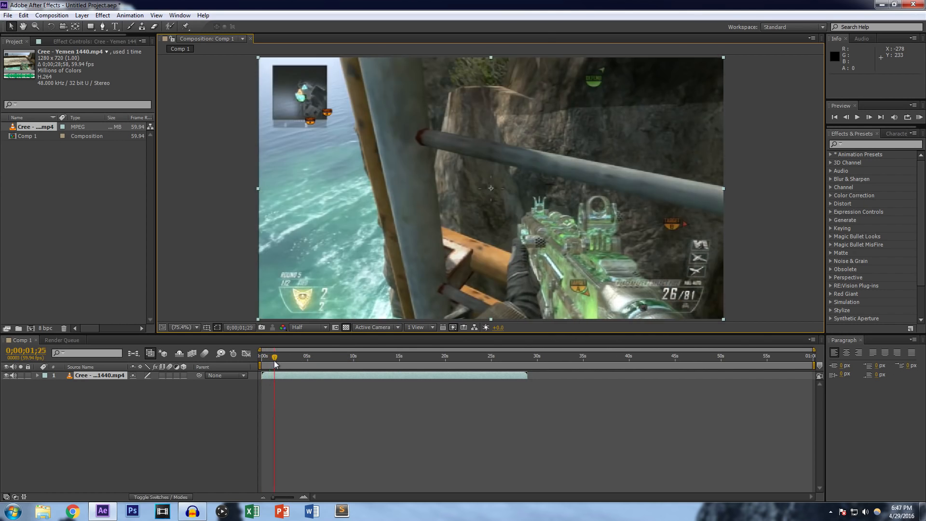
Step: Scrub through the clip to find the killcam cut point near 17 seconds
{"action": "left_click_drag", "start_coordinate": [274, 356], "coordinate": [285, 355]}
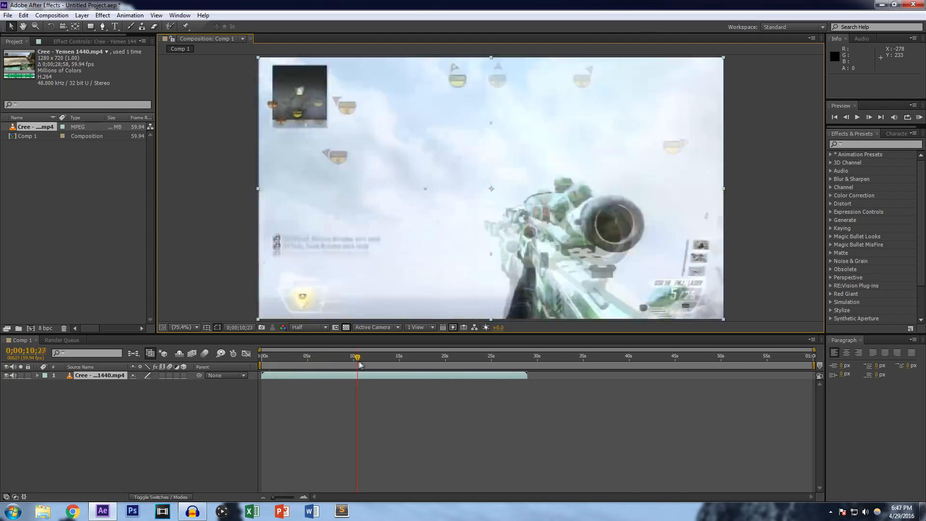
{"action": "left_click", "coordinate": [264, 356]}
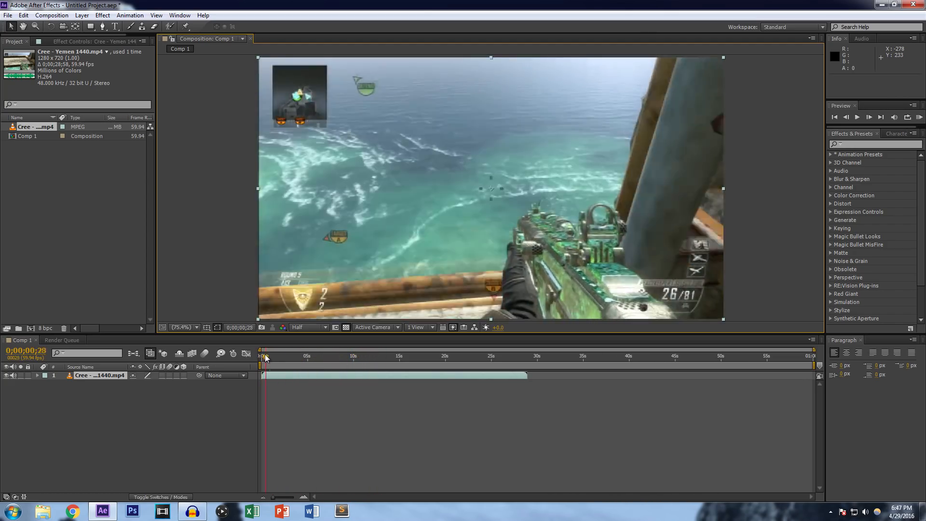
{"action": "left_click_drag", "start_coordinate": [265, 355], "coordinate": [353, 355]}
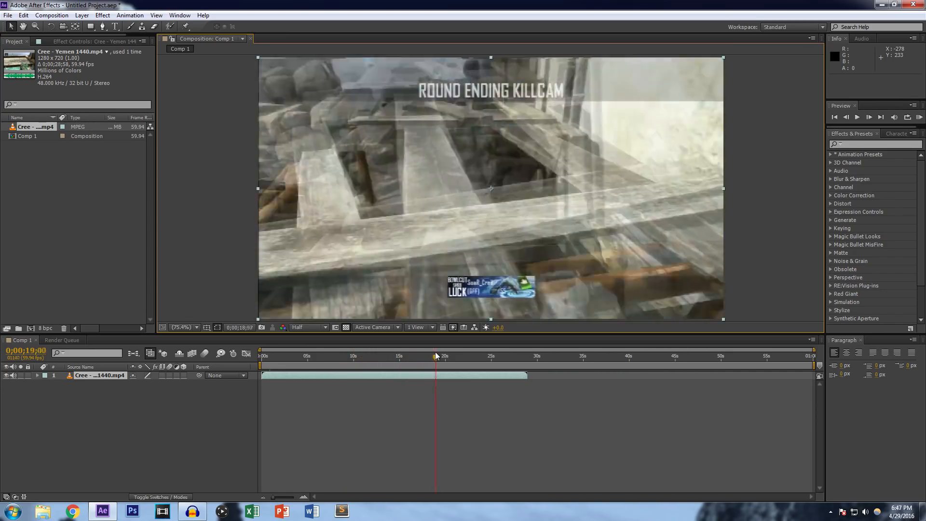
{"action": "left_click", "coordinate": [412, 356]}
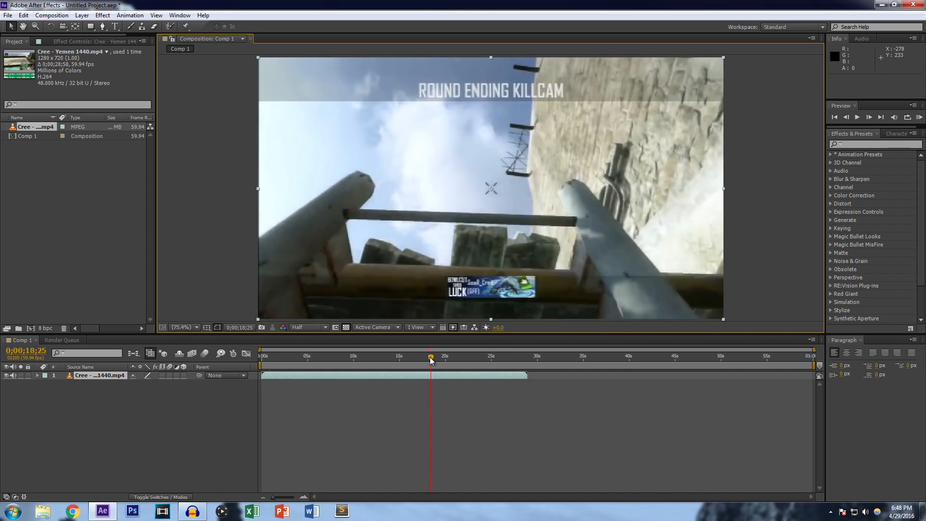
{"action": "left_click_drag", "start_coordinate": [431, 358], "coordinate": [442, 359]}
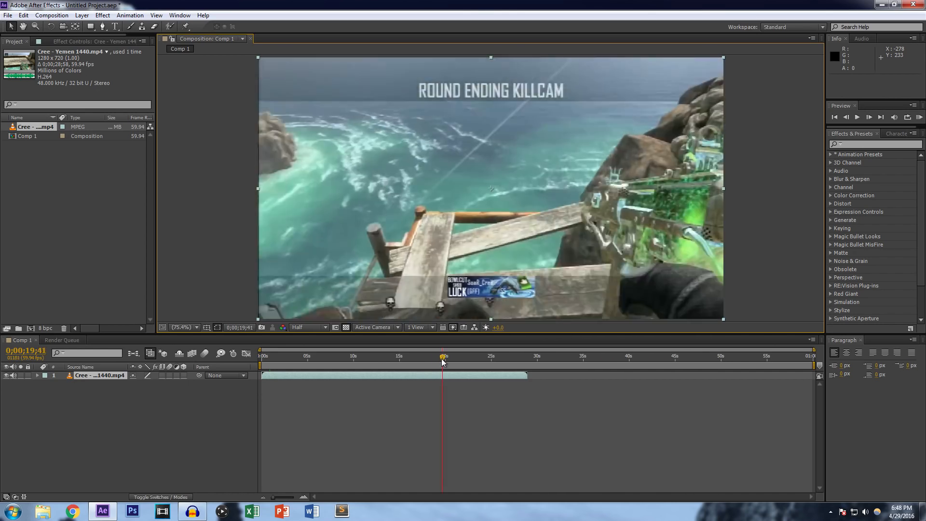
{"action": "left_click_drag", "start_coordinate": [442, 356], "coordinate": [456, 356]}
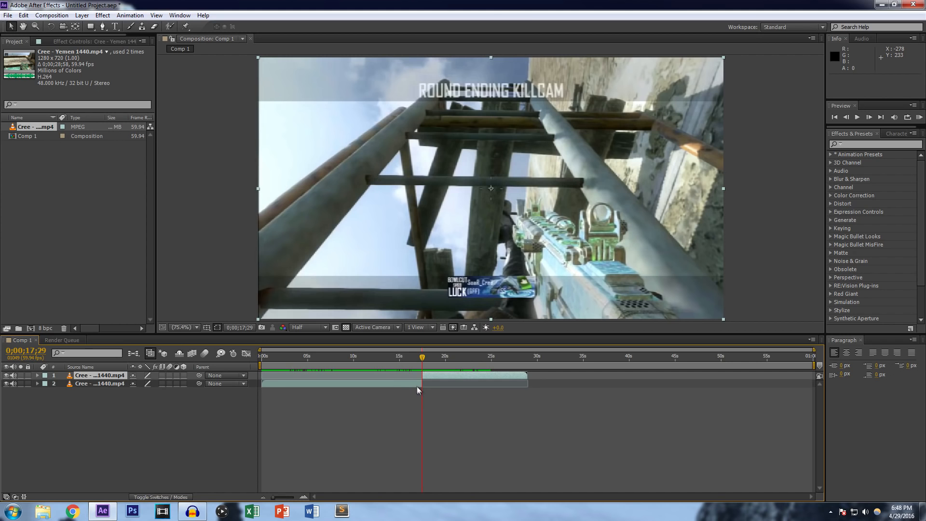
Step: Select the earlier split part and slide the remaining clip to start around 11;14
{"action": "left_click", "coordinate": [100, 384]}
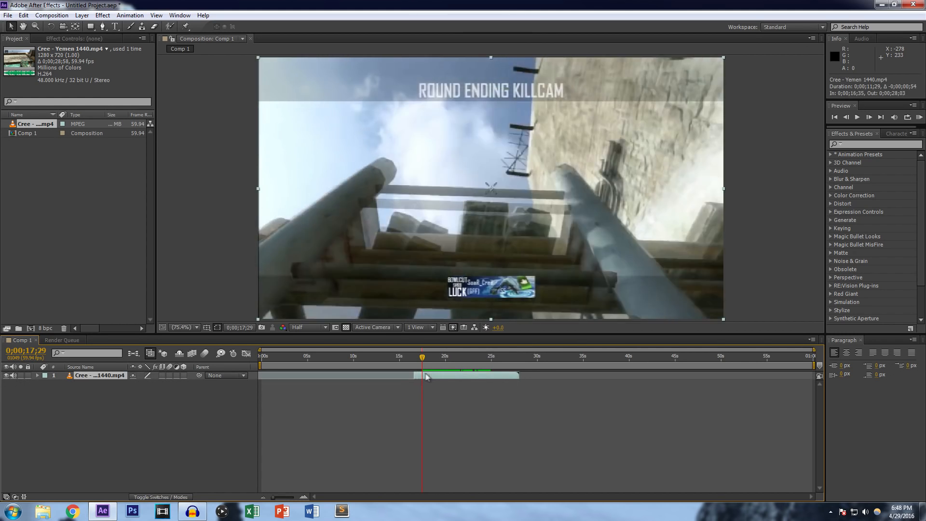
{"action": "left_click_drag", "start_coordinate": [423, 356], "coordinate": [372, 355]}
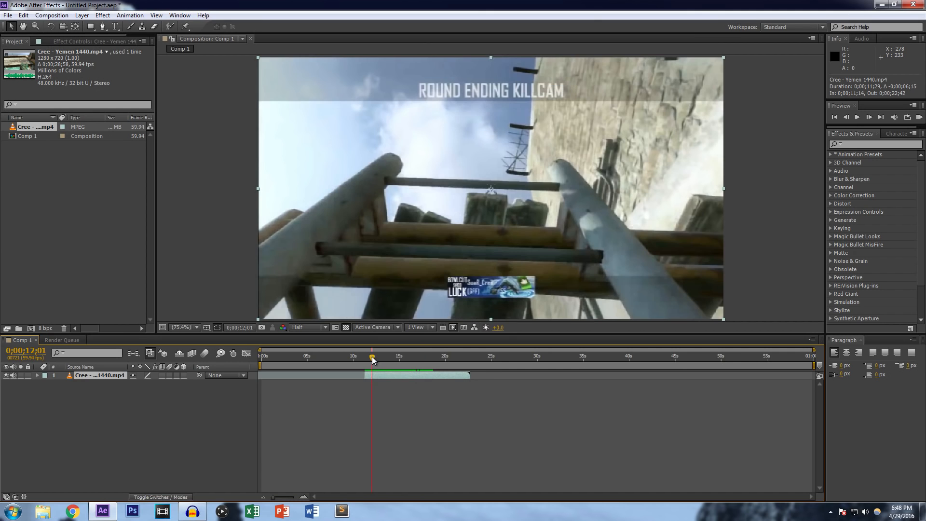
{"action": "left_click_drag", "start_coordinate": [372, 357], "coordinate": [365, 357]}
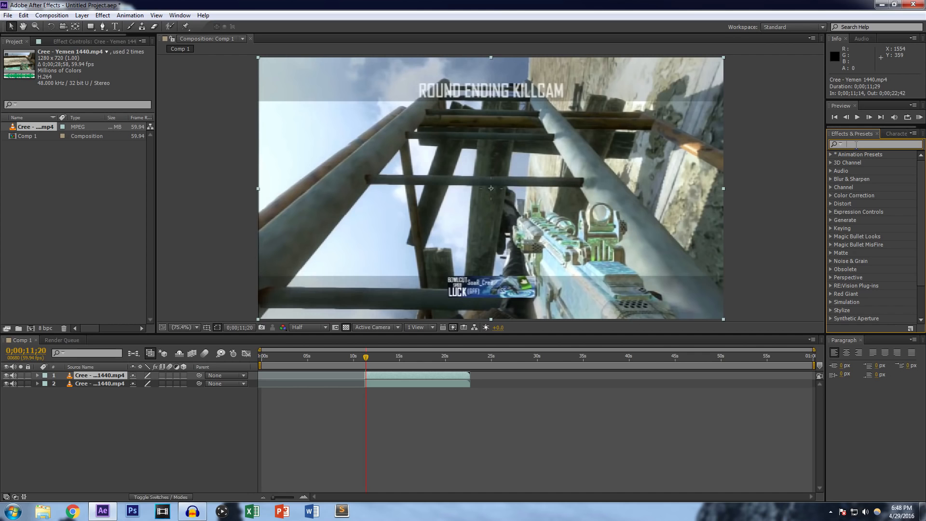
Step: Apply CC Lens to the top clip copy and view its lens settings
{"action": "type", "text": "cc lens"}
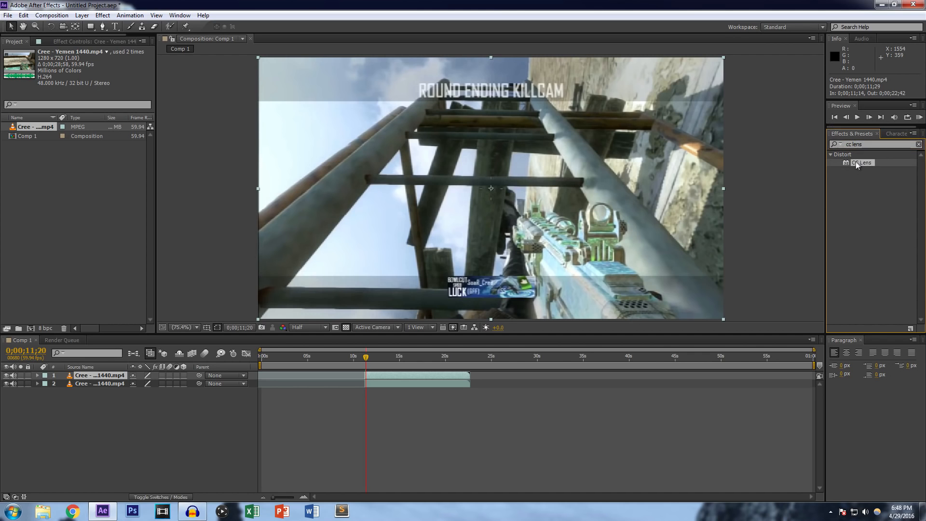
{"action": "double_click", "coordinate": [861, 163]}
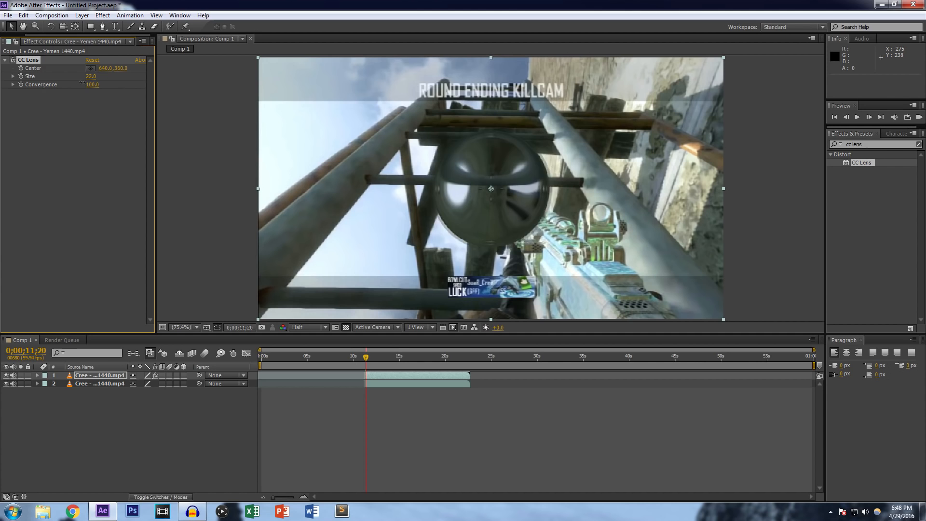
{"action": "left_click", "coordinate": [99, 383]}
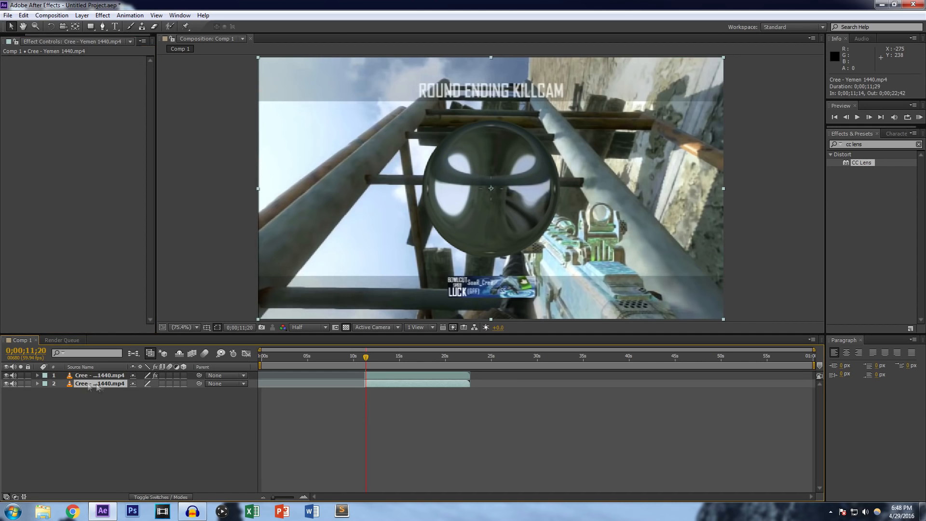
{"action": "left_click", "coordinate": [7, 384]}
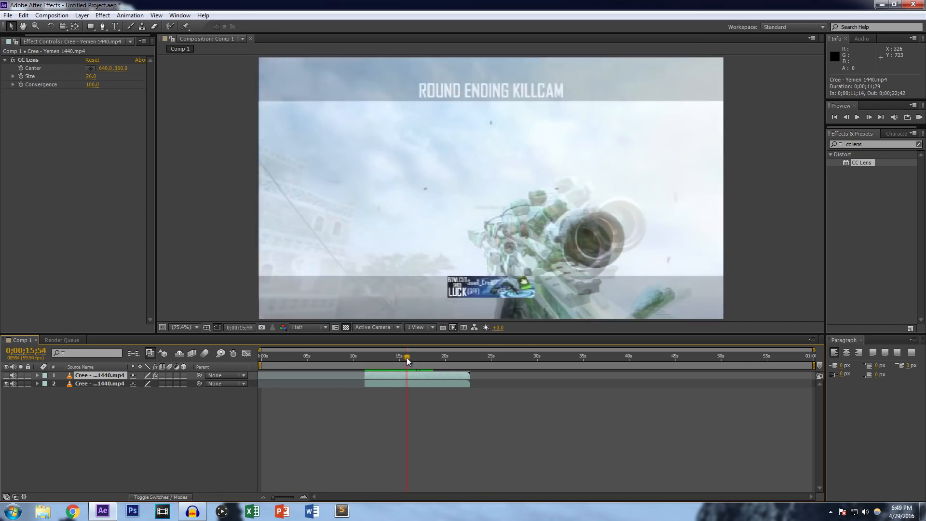
Step: Scrub and play back the cut to check the lens effect
{"action": "left_click_drag", "start_coordinate": [405, 357], "coordinate": [427, 357]}
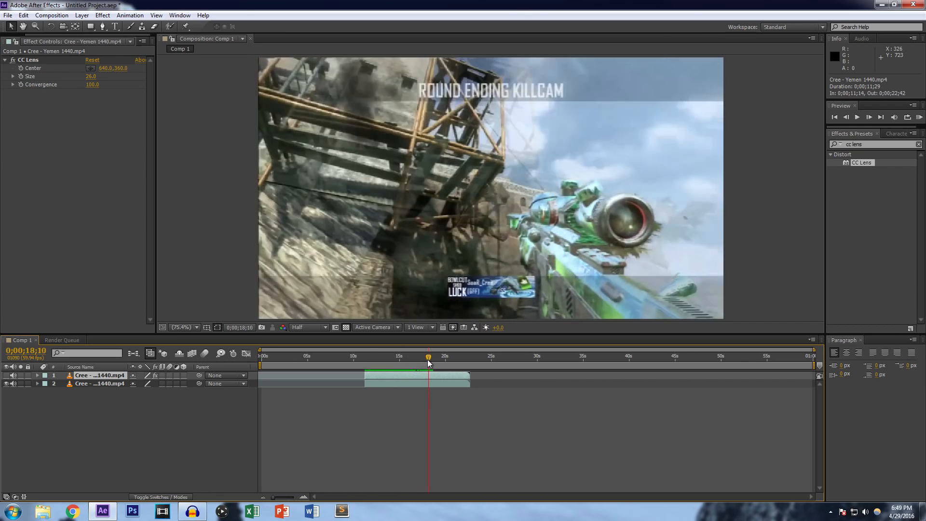
{"action": "left_click_drag", "start_coordinate": [428, 356], "coordinate": [424, 355]}
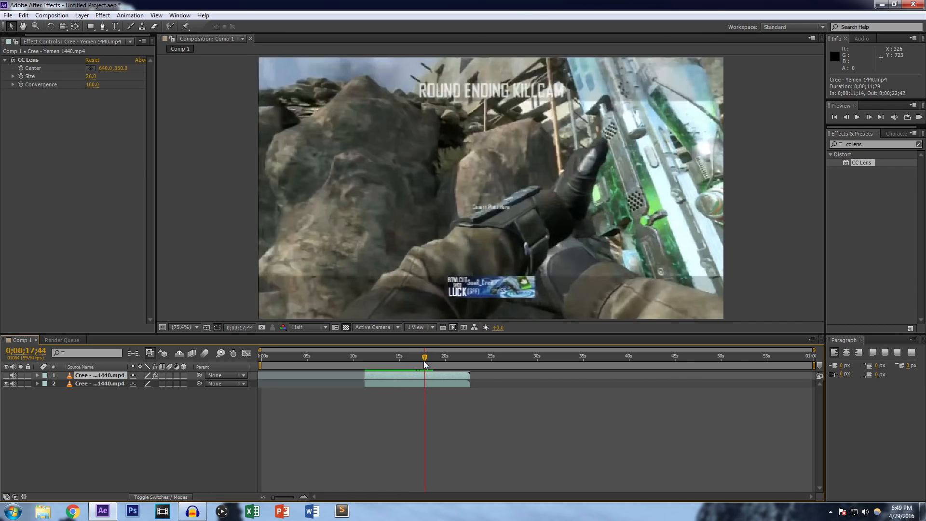
{"action": "left_click", "coordinate": [868, 116]}
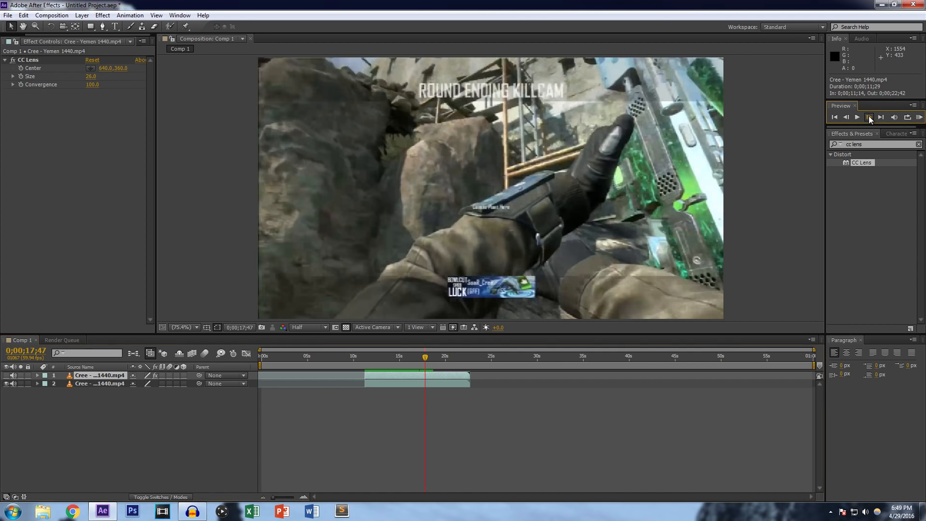
{"action": "left_click", "coordinate": [856, 116]}
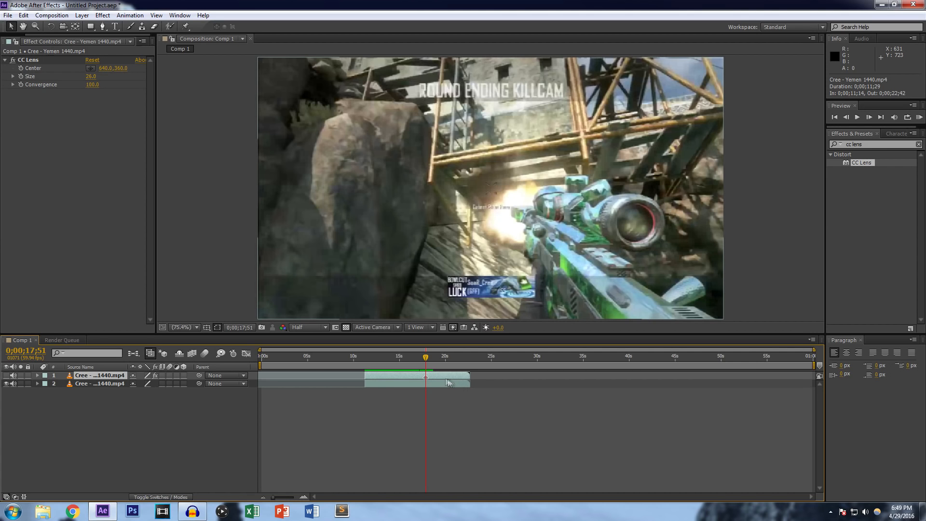
{"action": "mouse_move", "coordinate": [425, 358]}
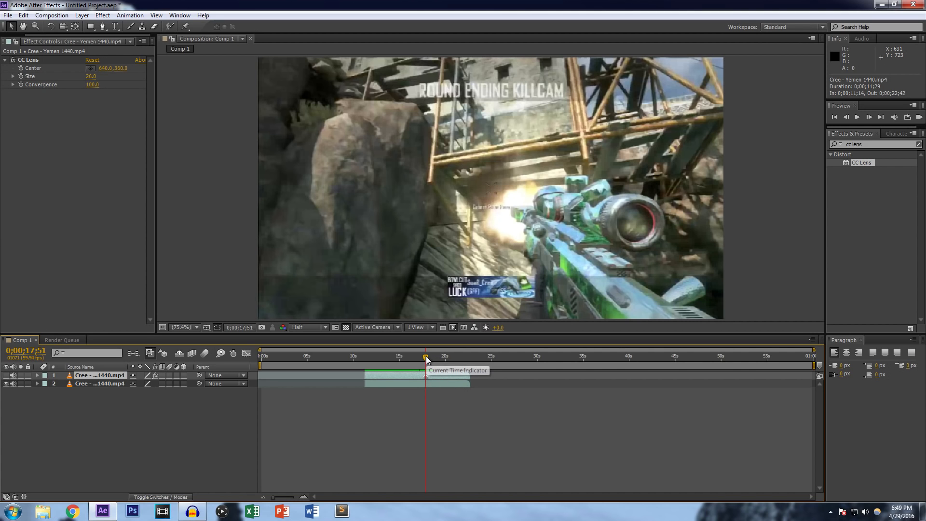
{"action": "left_click_drag", "start_coordinate": [425, 359], "coordinate": [413, 359]}
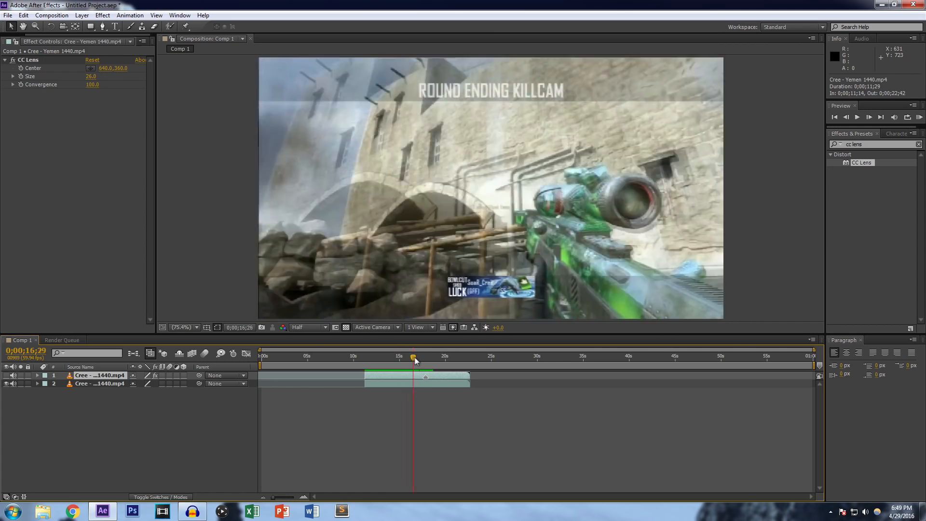
{"action": "left_click_drag", "start_coordinate": [413, 358], "coordinate": [424, 358]}
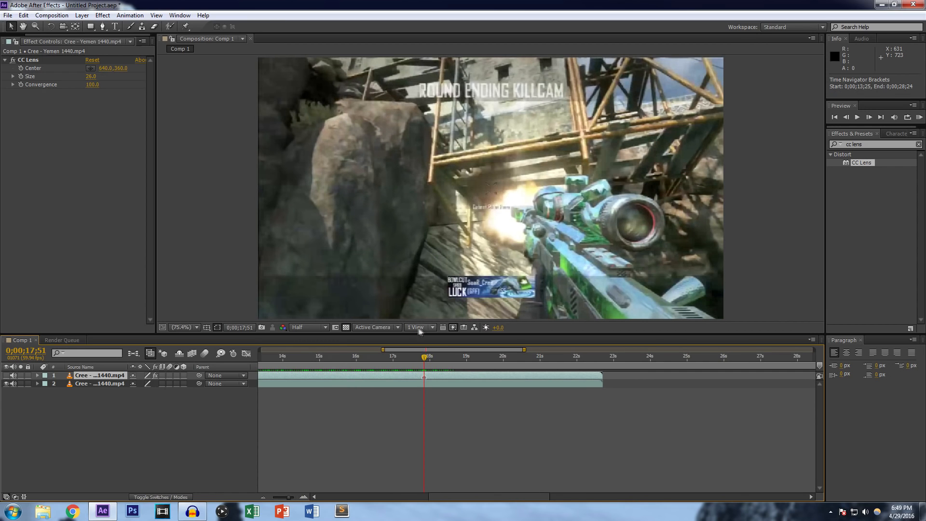
{"action": "mouse_move", "coordinate": [52, 83]}
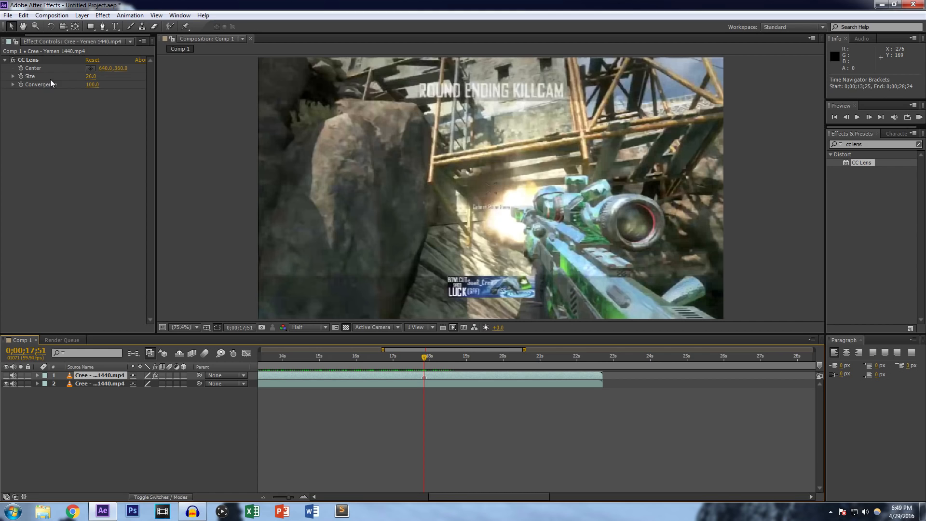
{"action": "mouse_move", "coordinate": [364, 232]}
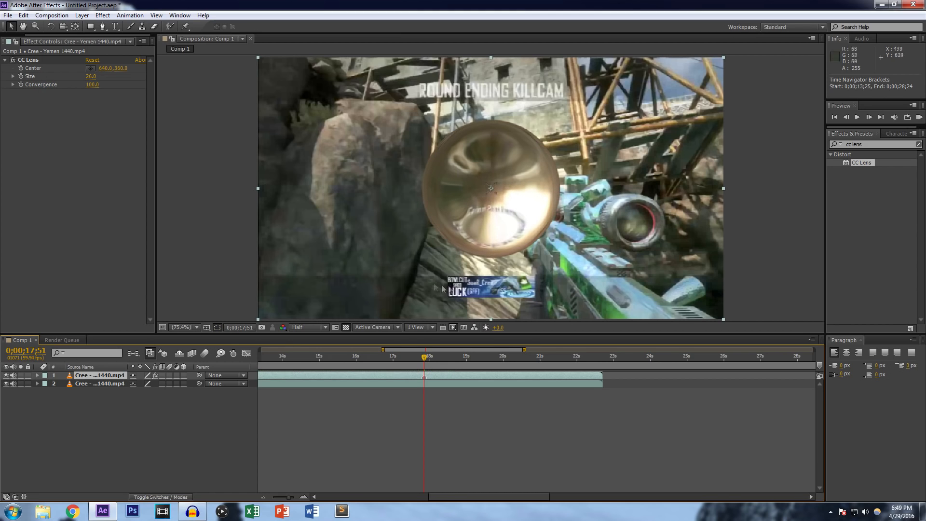
{"action": "mouse_move", "coordinate": [19, 82]}
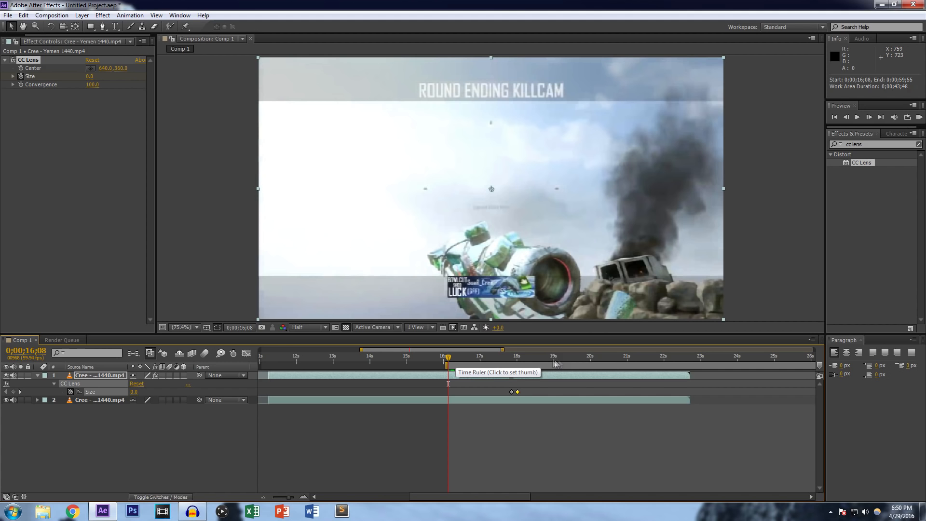
{"action": "mouse_move", "coordinate": [447, 358]}
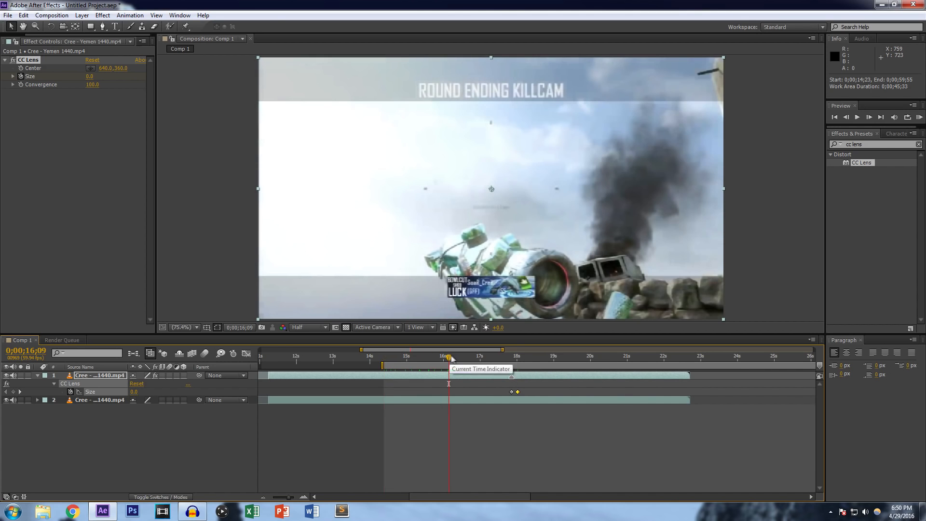
Step: Return the playhead to before the CC Lens Size transition
{"action": "left_click", "coordinate": [455, 356]}
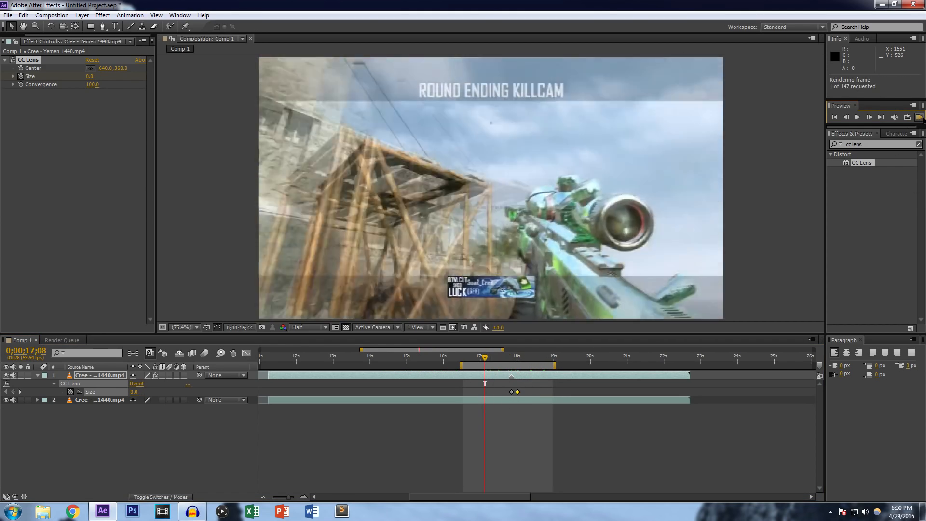
Step: Preview the ripple, nudge the second Size keyframe earlier, and preview again
{"action": "left_click", "coordinate": [856, 116]}
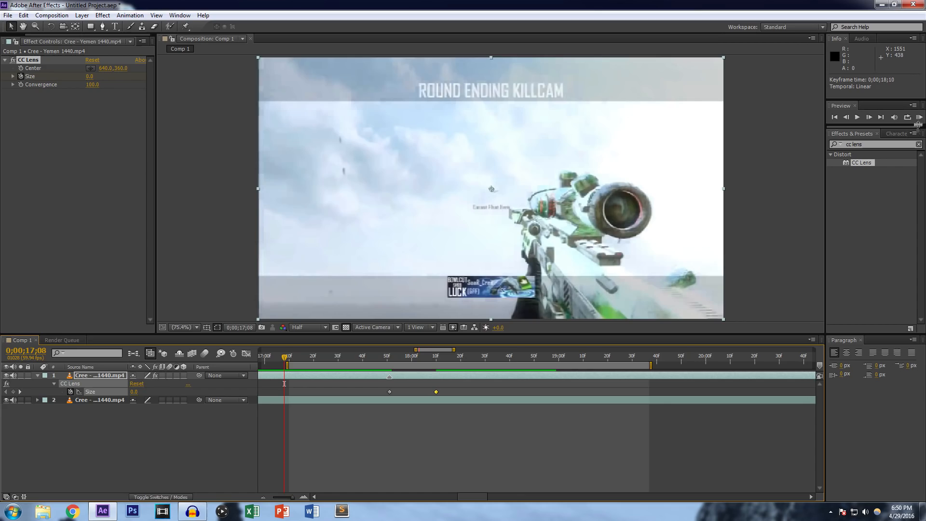
{"action": "left_click", "coordinate": [868, 116]}
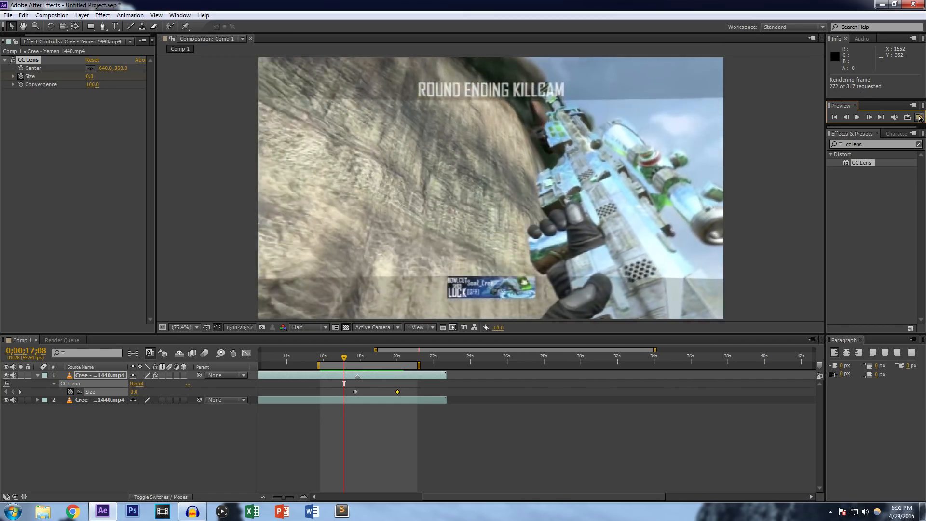
{"action": "left_click", "coordinate": [868, 117]}
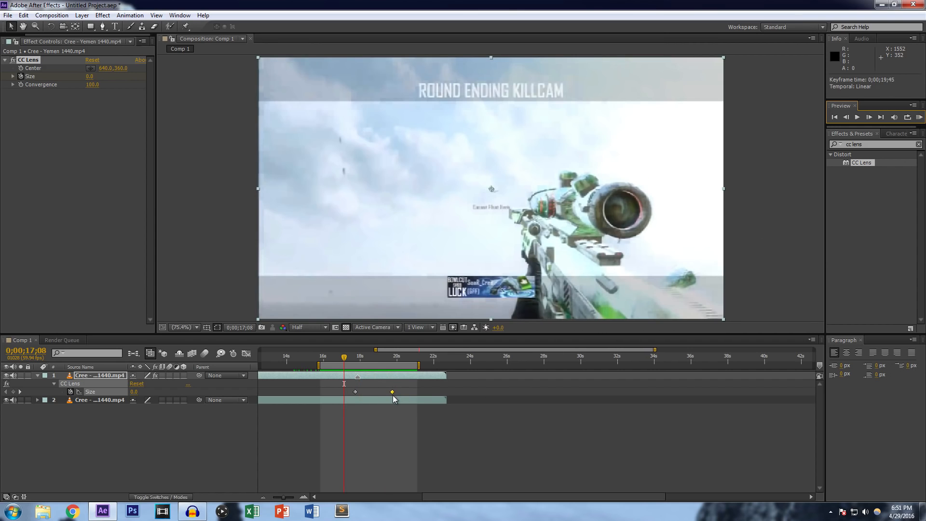
{"action": "left_click_drag", "start_coordinate": [392, 391], "coordinate": [387, 391]}
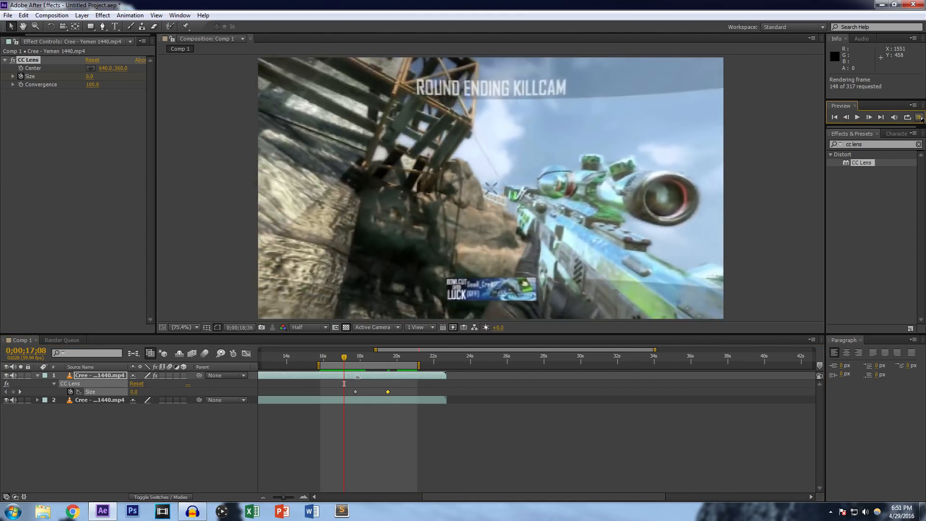
{"action": "left_click", "coordinate": [856, 116]}
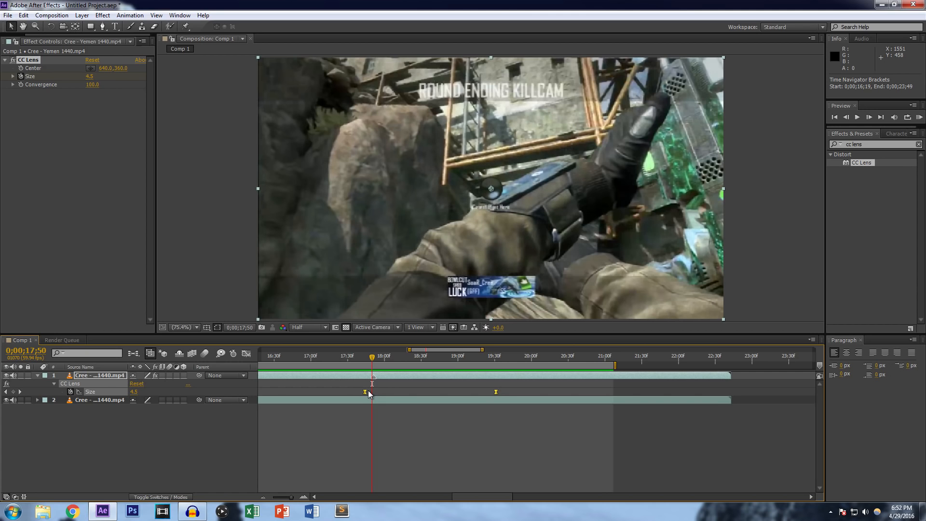
Step: Apply Easy Ease to the Size keyframes, step to a mid-transition frame, and replay
{"action": "right_click", "coordinate": [365, 392]}
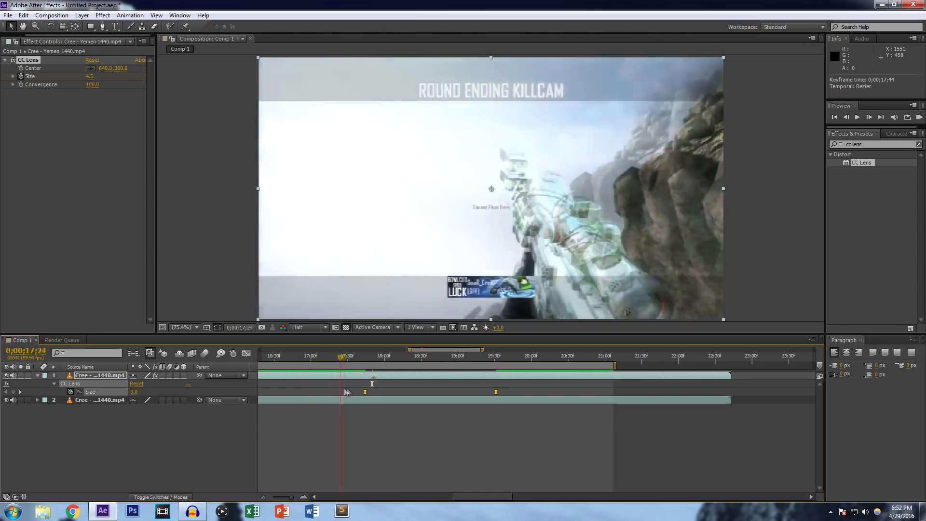
{"action": "left_click", "coordinate": [397, 356]}
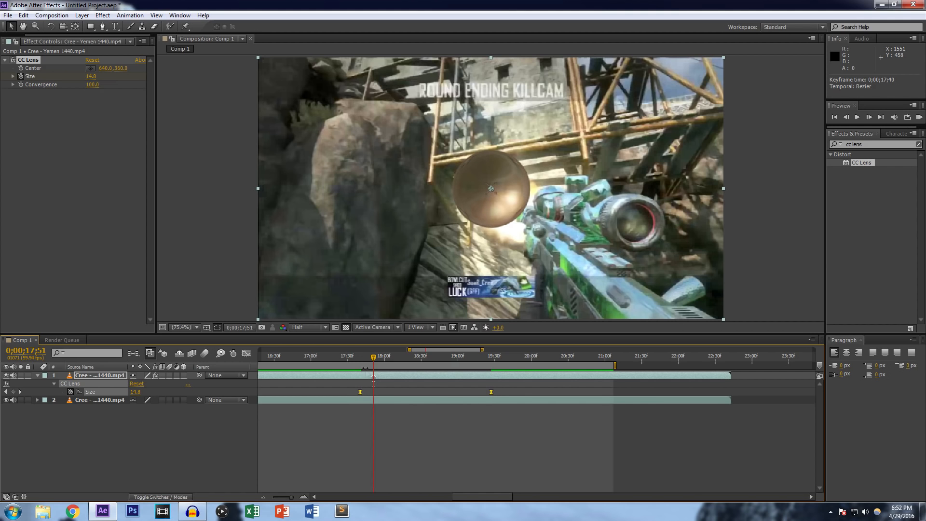
{"action": "left_click", "coordinate": [442, 355]}
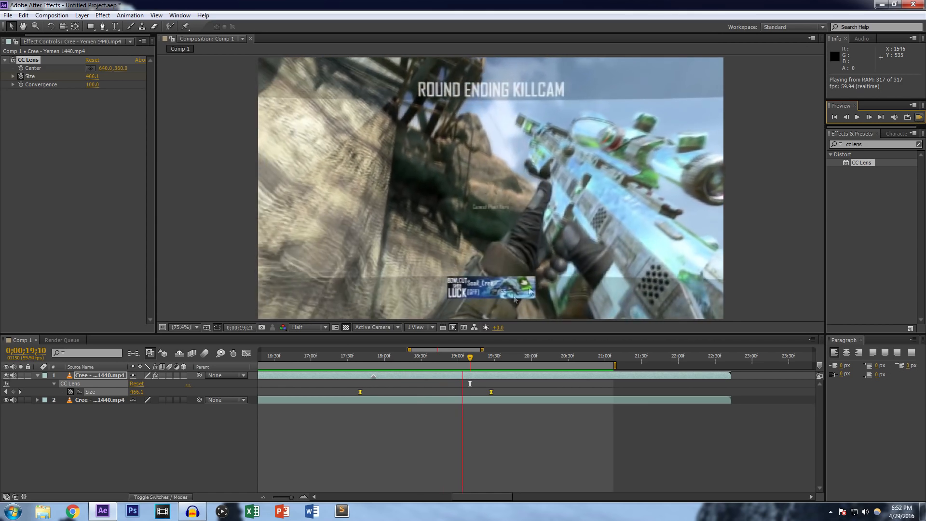
{"action": "left_click", "coordinate": [359, 391]}
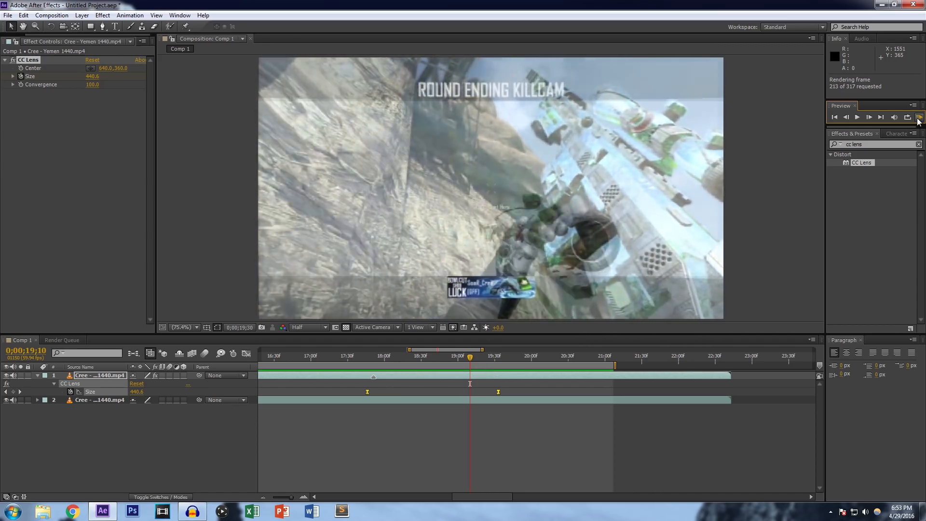
{"action": "left_click", "coordinate": [856, 116]}
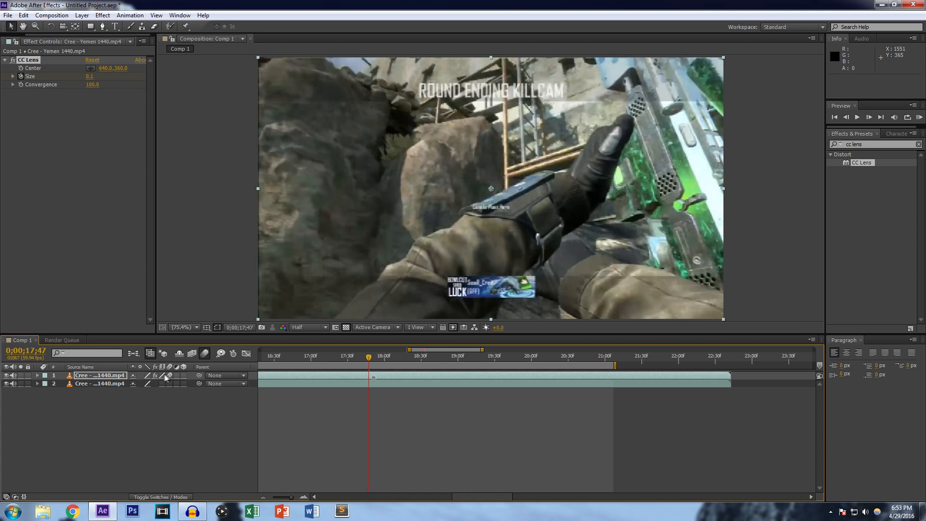
{"action": "mouse_move", "coordinate": [175, 379]}
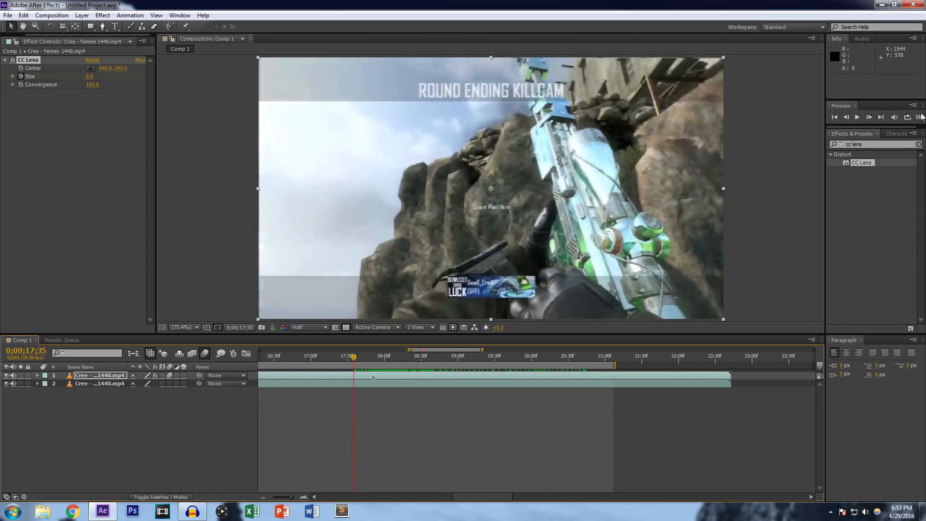
Step: RAM preview the lens transition with motion blur enabled
{"action": "left_click", "coordinate": [868, 117]}
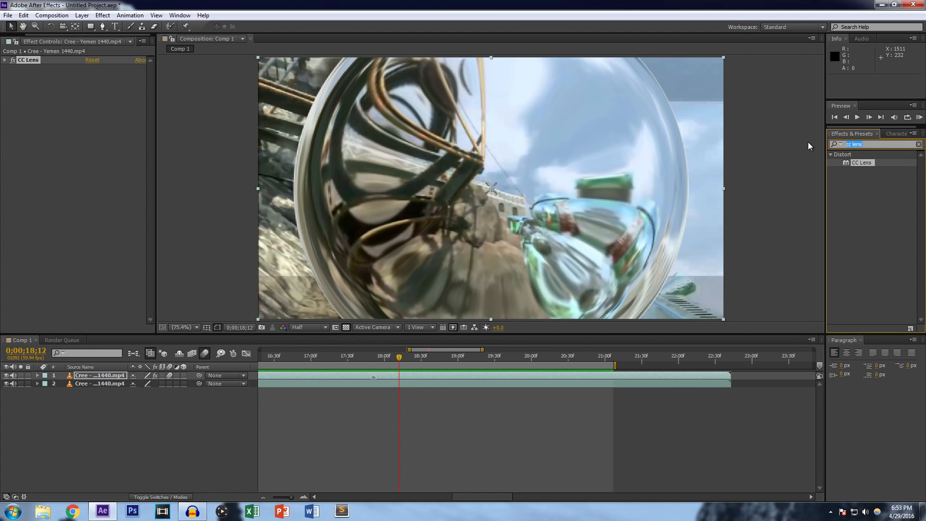
Step: Search 'looks', apply Magic Bullet Looks to the killcam layer, and open its editor
{"action": "type", "text": "looks"}
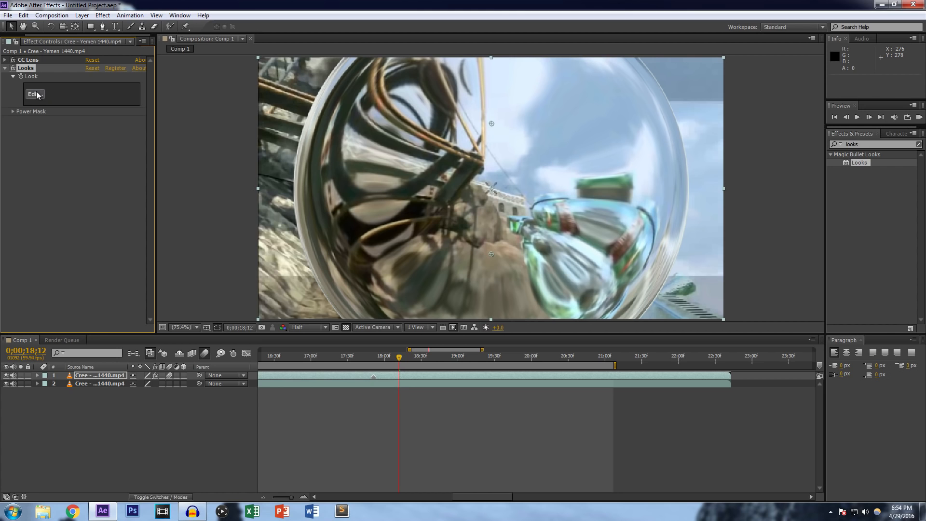
{"action": "left_click", "coordinate": [35, 94]}
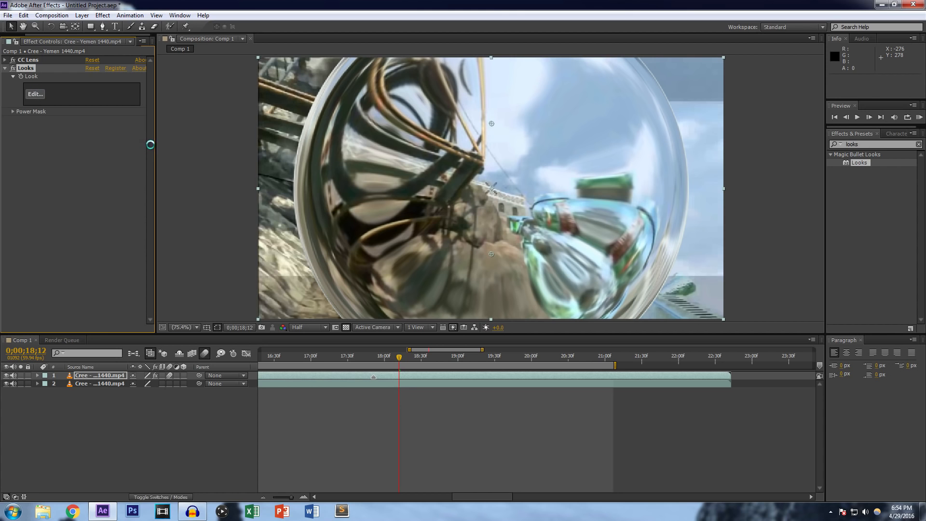
{"action": "left_click", "coordinate": [35, 94]}
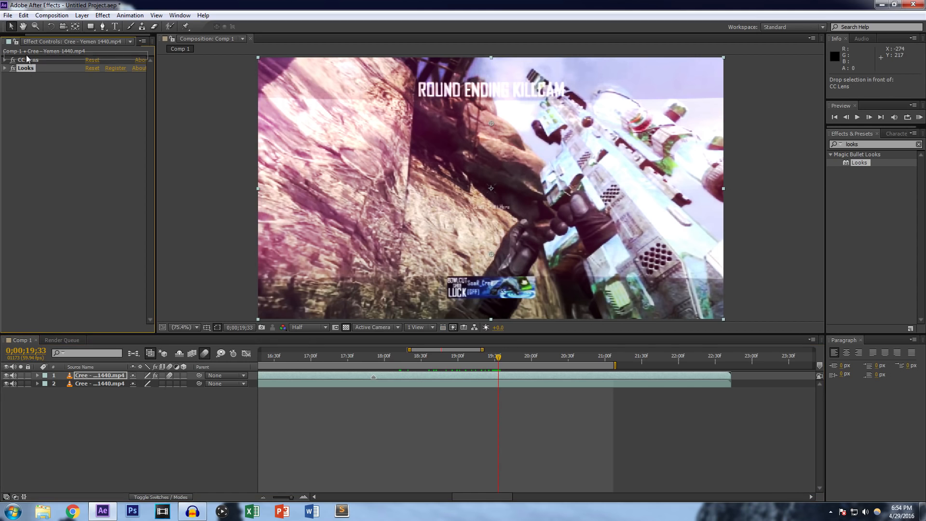
Step: Move Looks above CC Lens, scrub the graded transition, and return to the Project panel
{"action": "left_click_drag", "start_coordinate": [25, 68], "coordinate": [26, 59]}
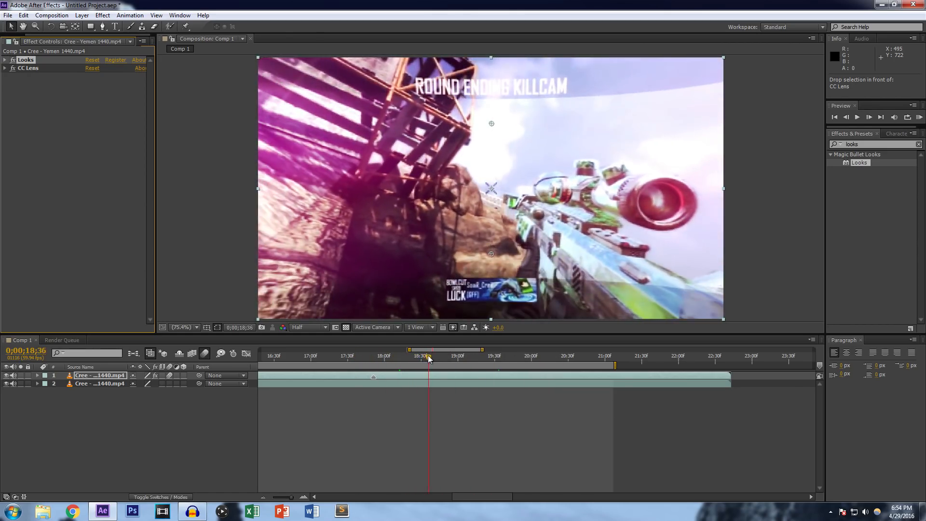
{"action": "left_click_drag", "start_coordinate": [429, 359], "coordinate": [447, 359]}
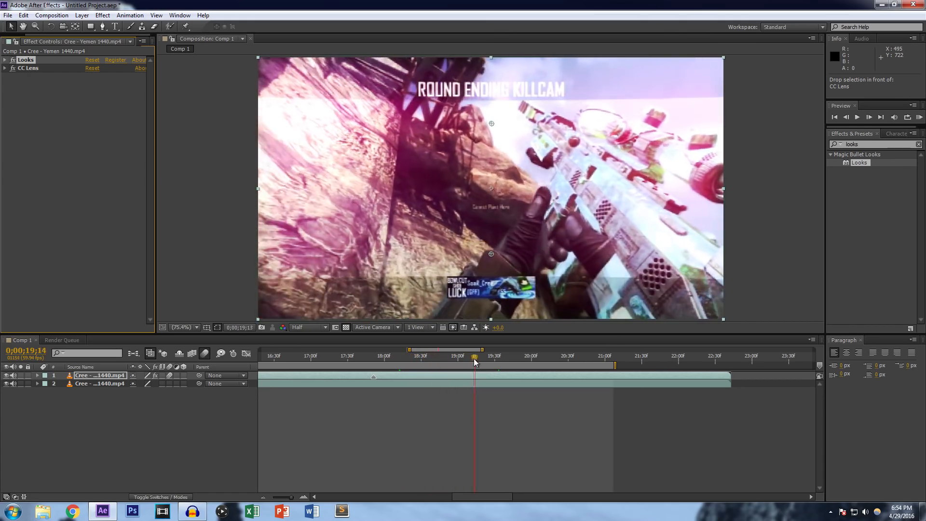
{"action": "left_click_drag", "start_coordinate": [474, 357], "coordinate": [468, 358]}
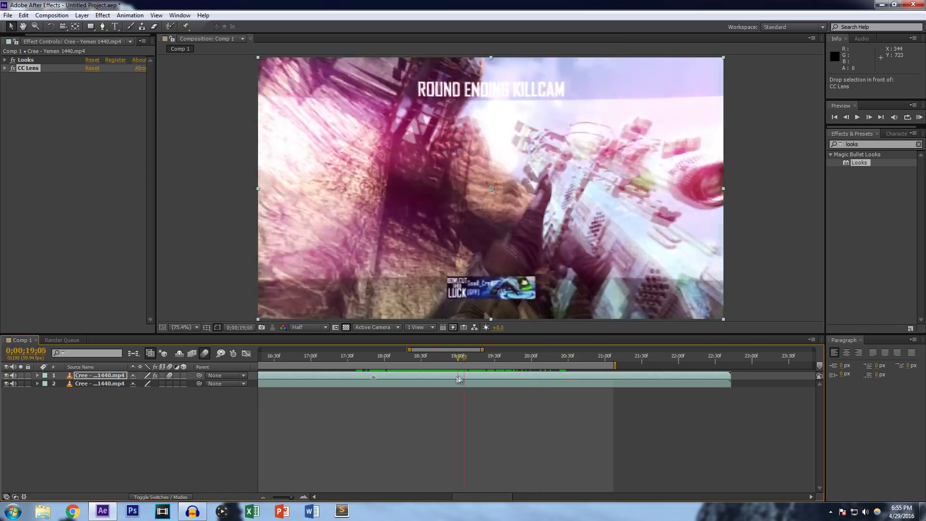
{"action": "left_click", "coordinate": [518, 356]}
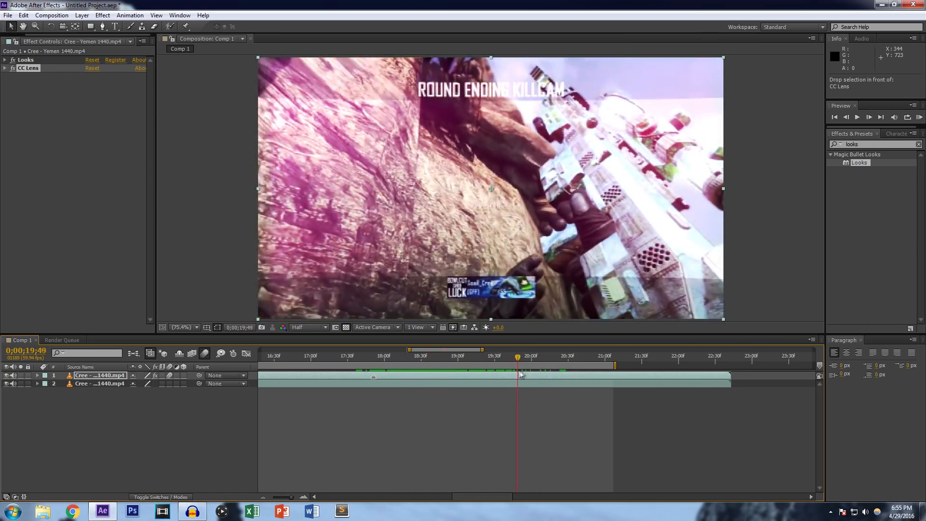
{"action": "left_click_drag", "start_coordinate": [518, 358], "coordinate": [390, 358]}
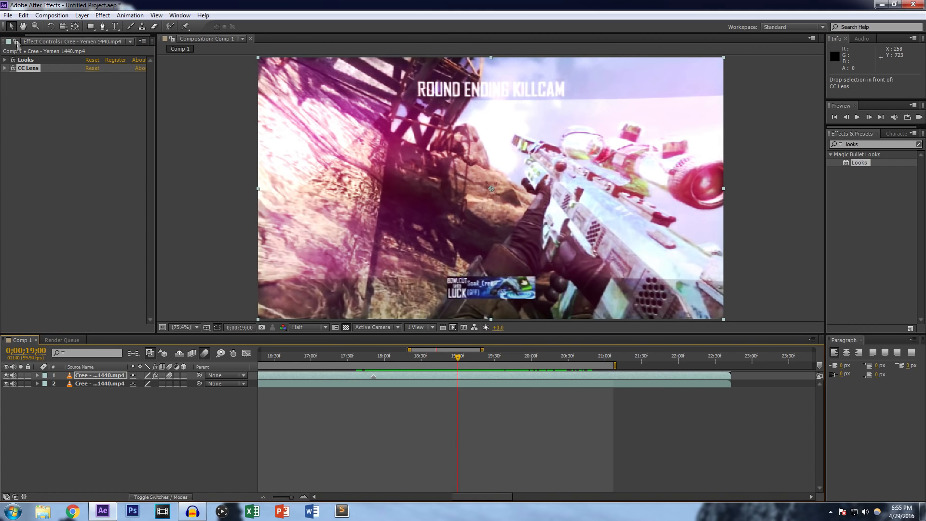
{"action": "left_click", "coordinate": [15, 41]}
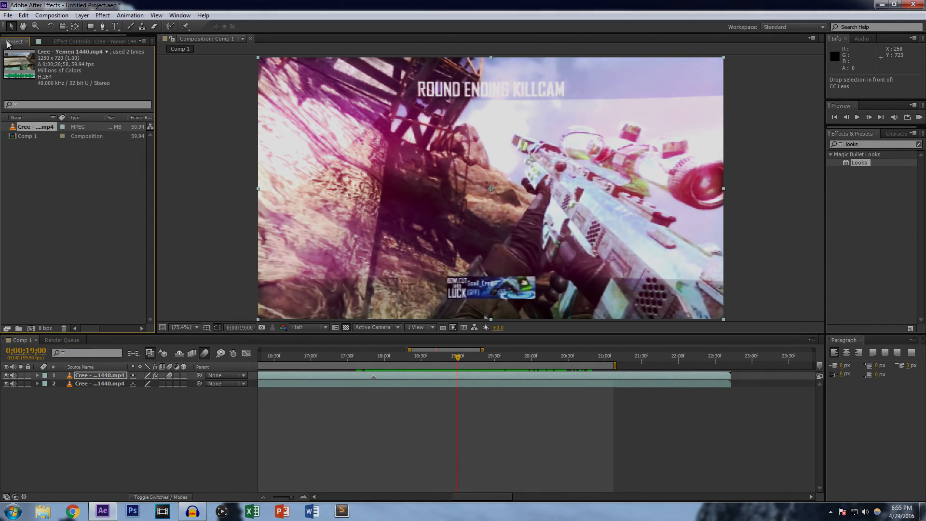